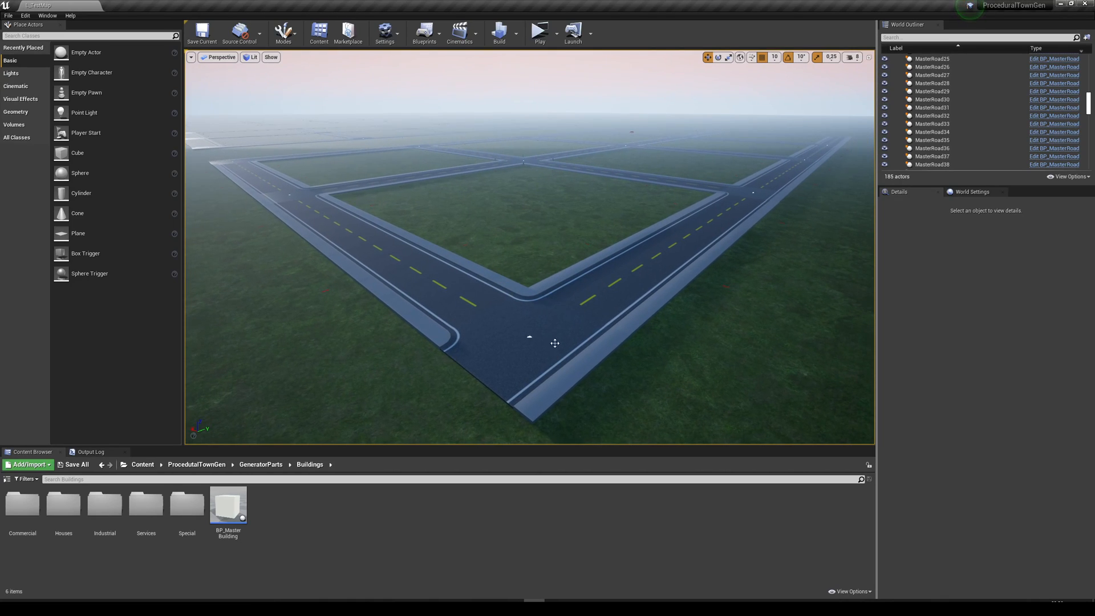
mouse_move(602, 345)
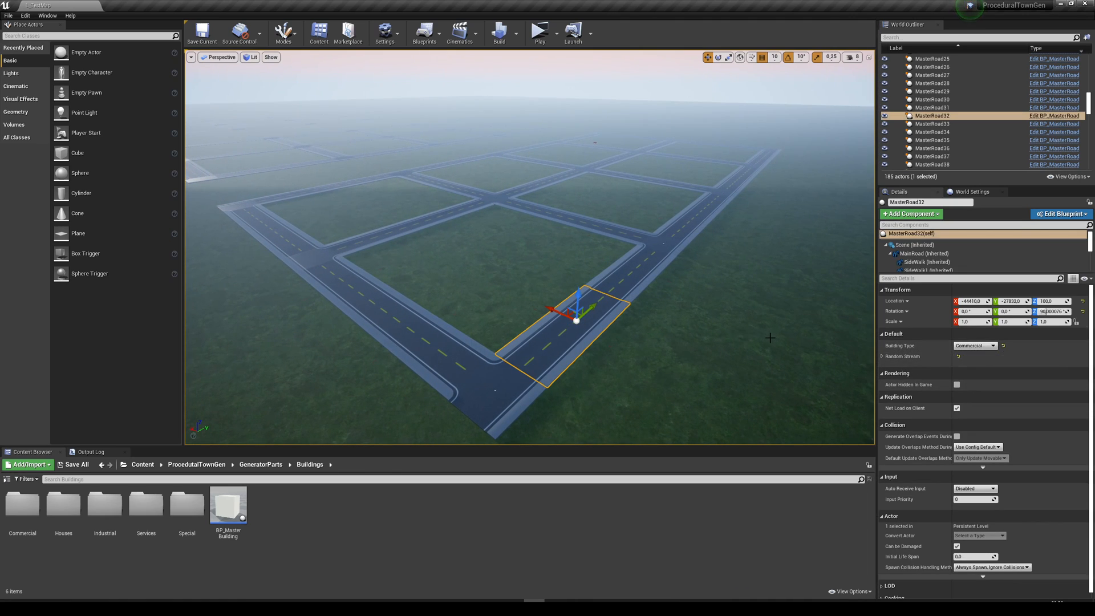
Select several roads in the viewport to read each one's assigned Building Type
click(932, 107)
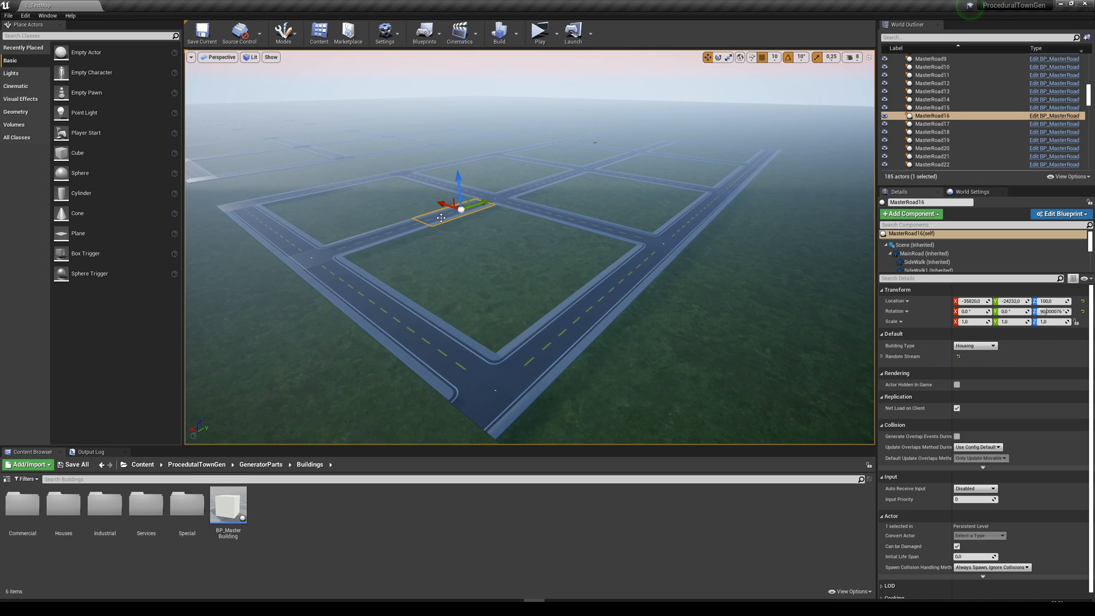
click(931, 133)
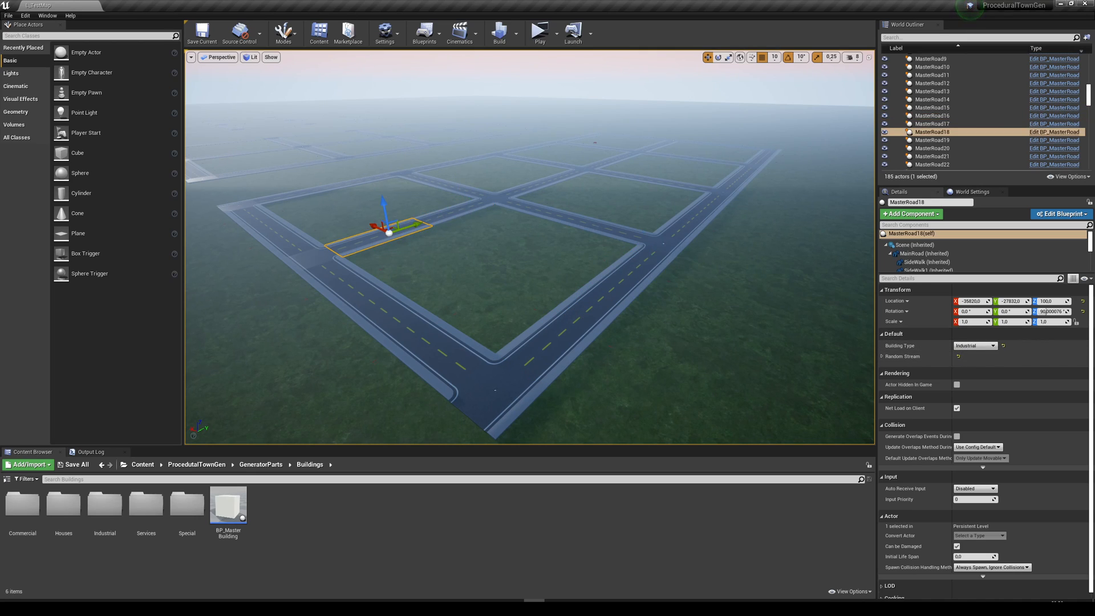
click(930, 139)
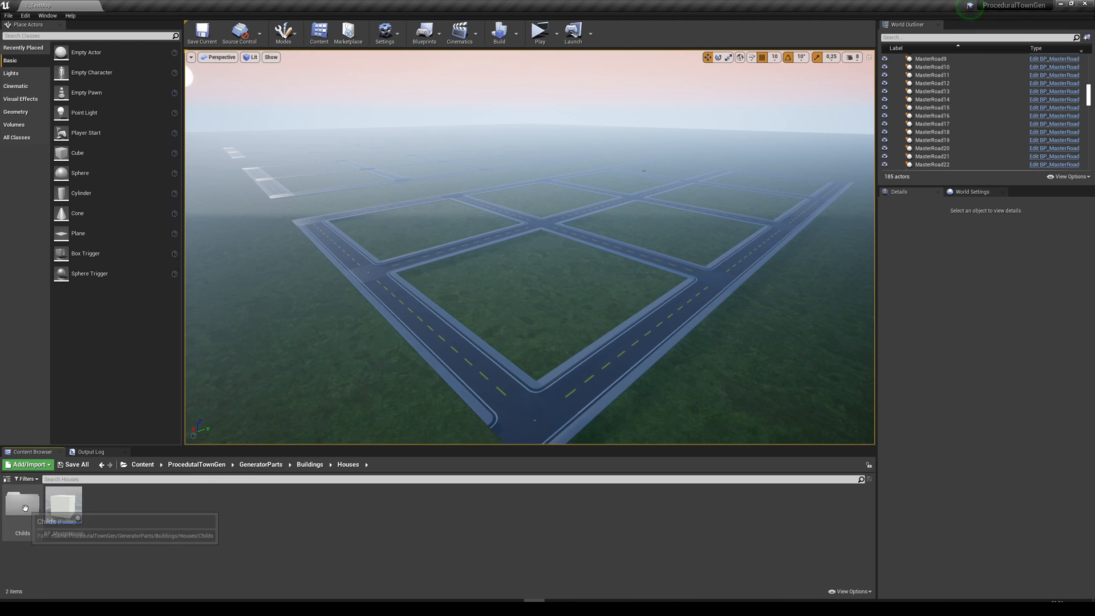
Browse into the Childs folder listing BP_House_1 through BP_House_4
double_click(22, 505)
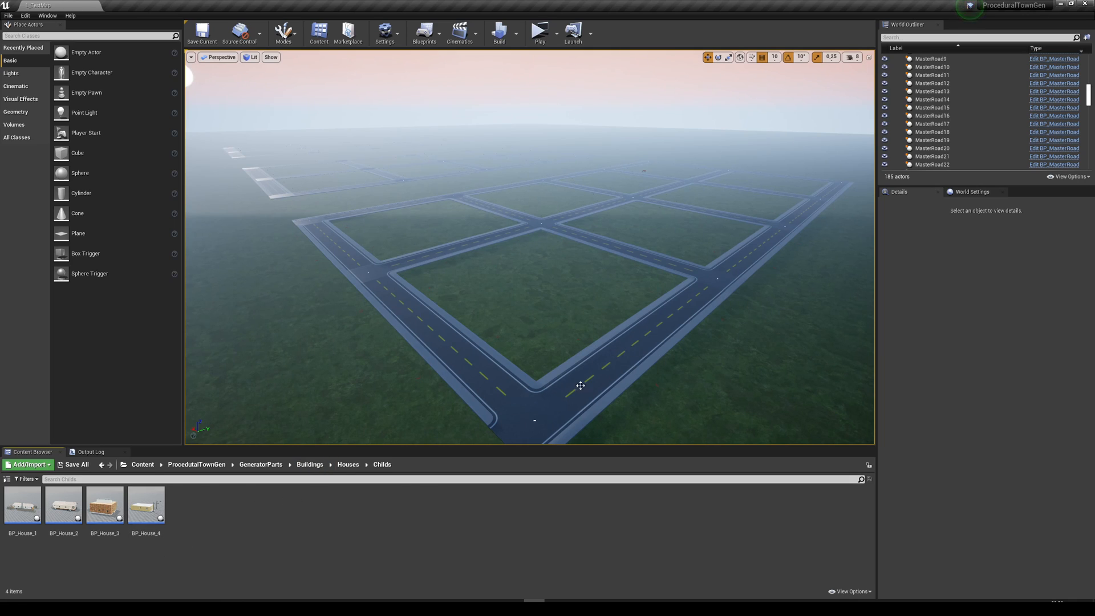
mouse_move(643, 330)
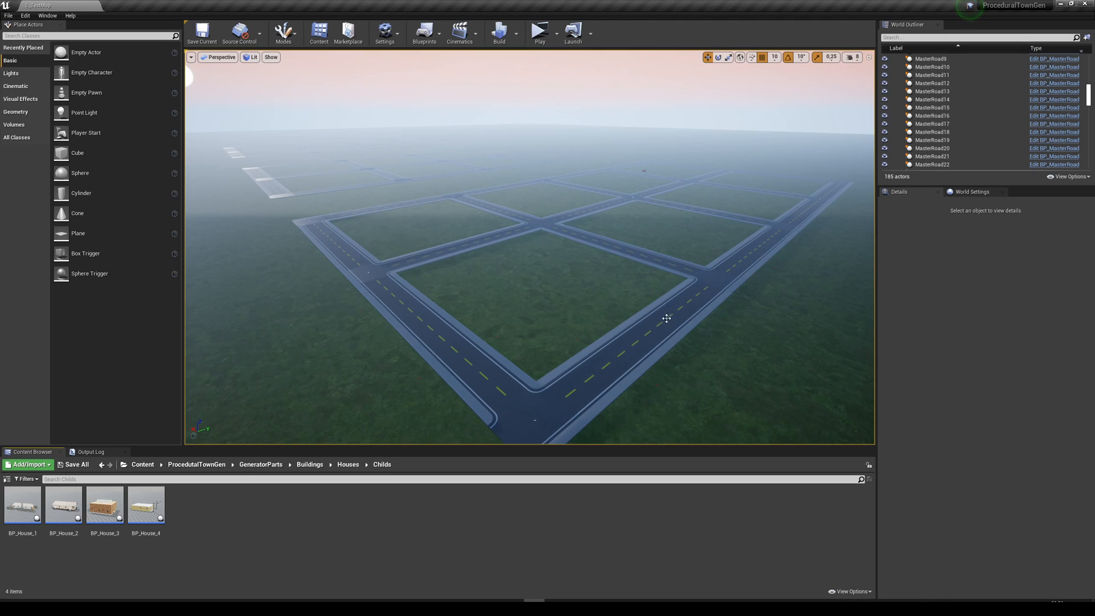
mouse_move(616, 259)
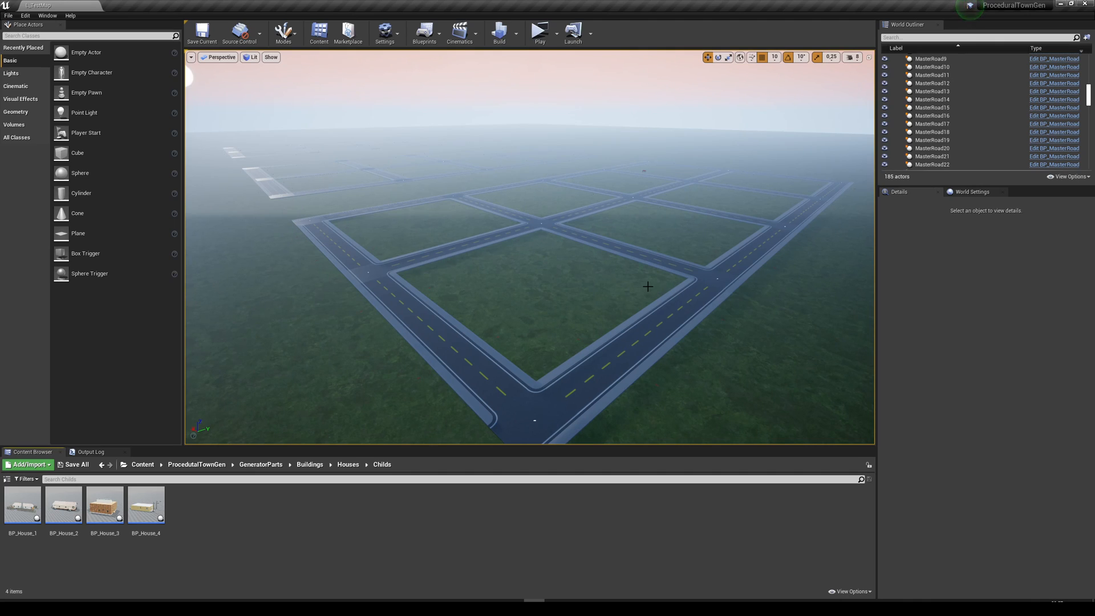
mouse_move(536, 329)
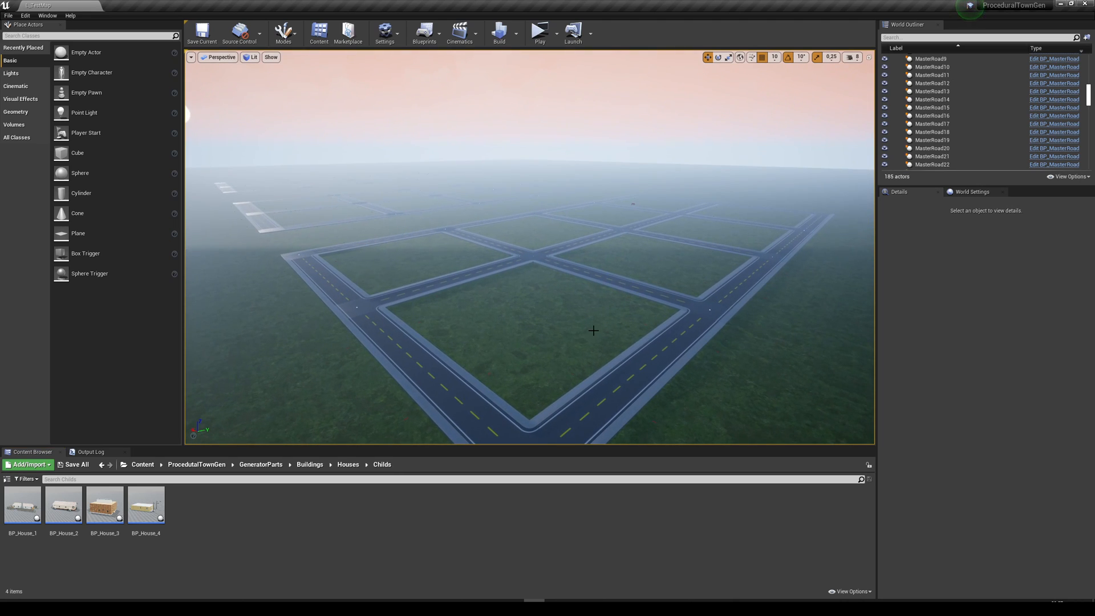
click(539, 33)
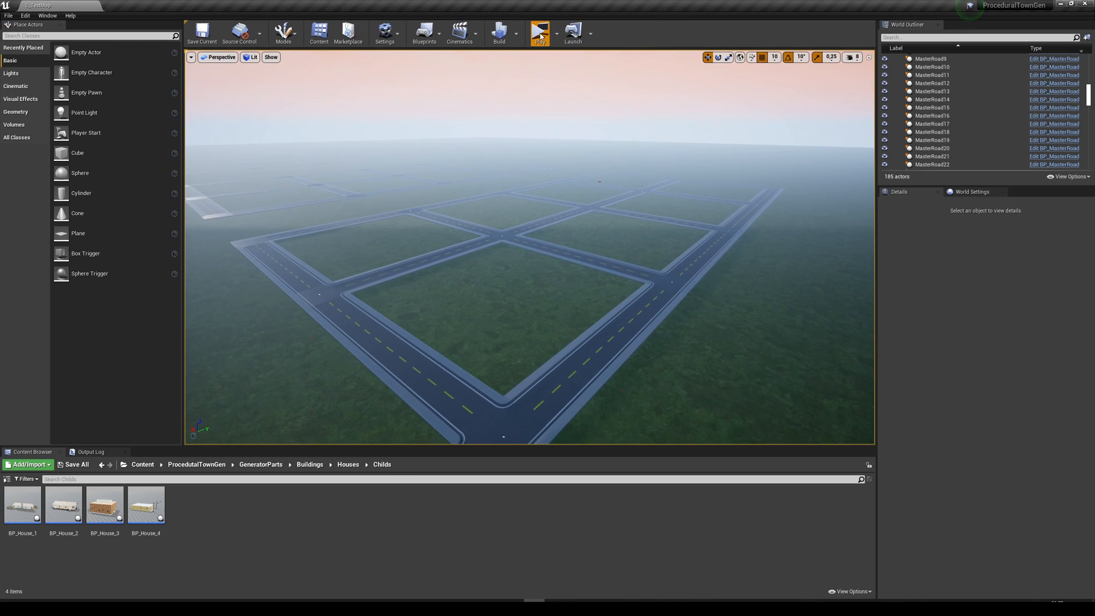
click(539, 32)
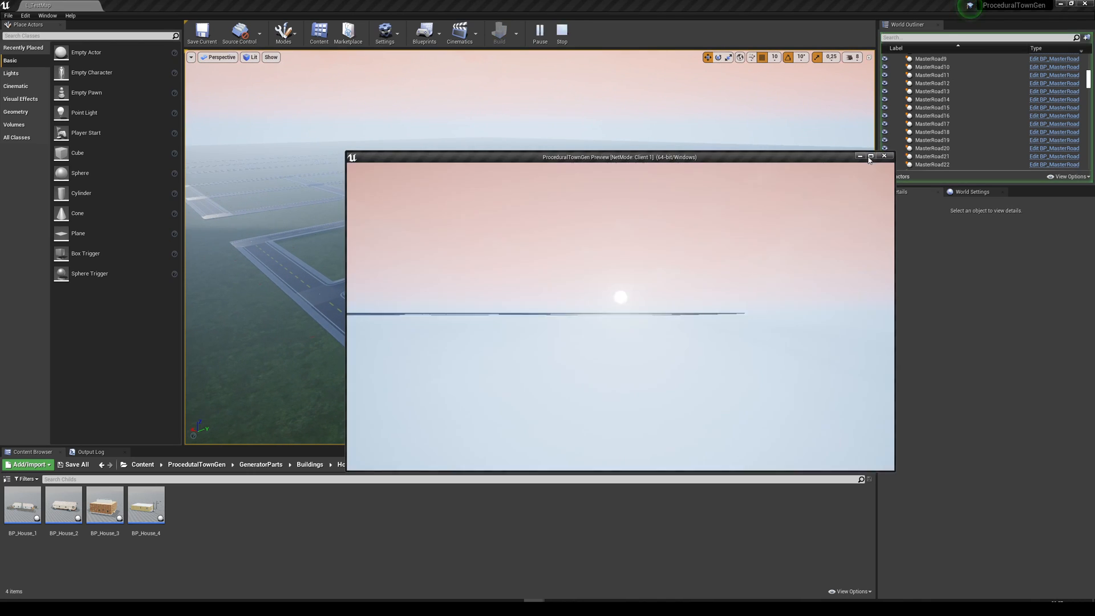
click(870, 157)
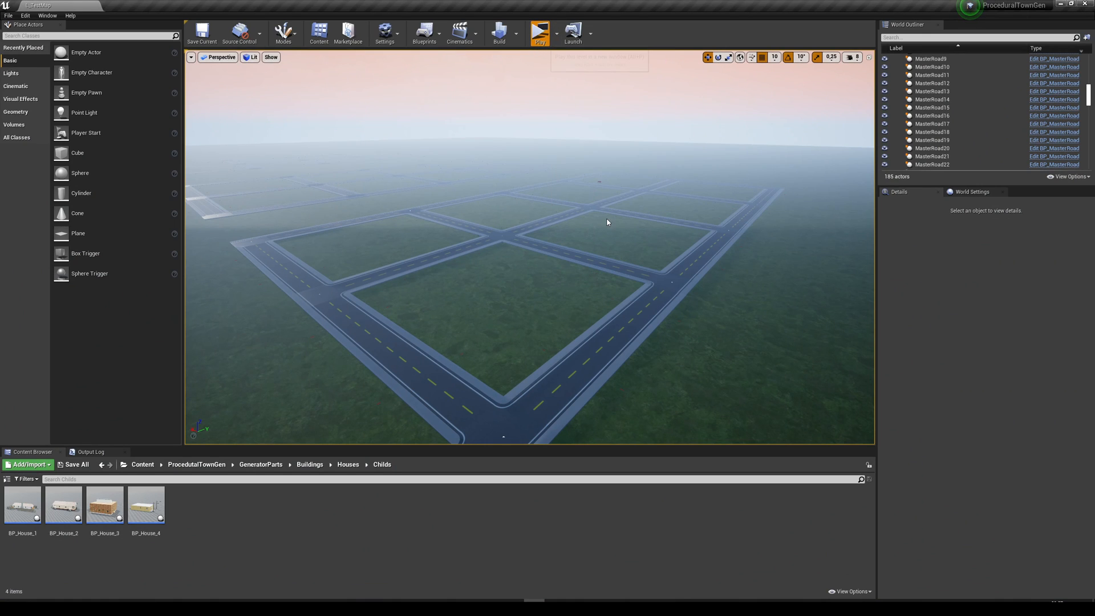
click(538, 33)
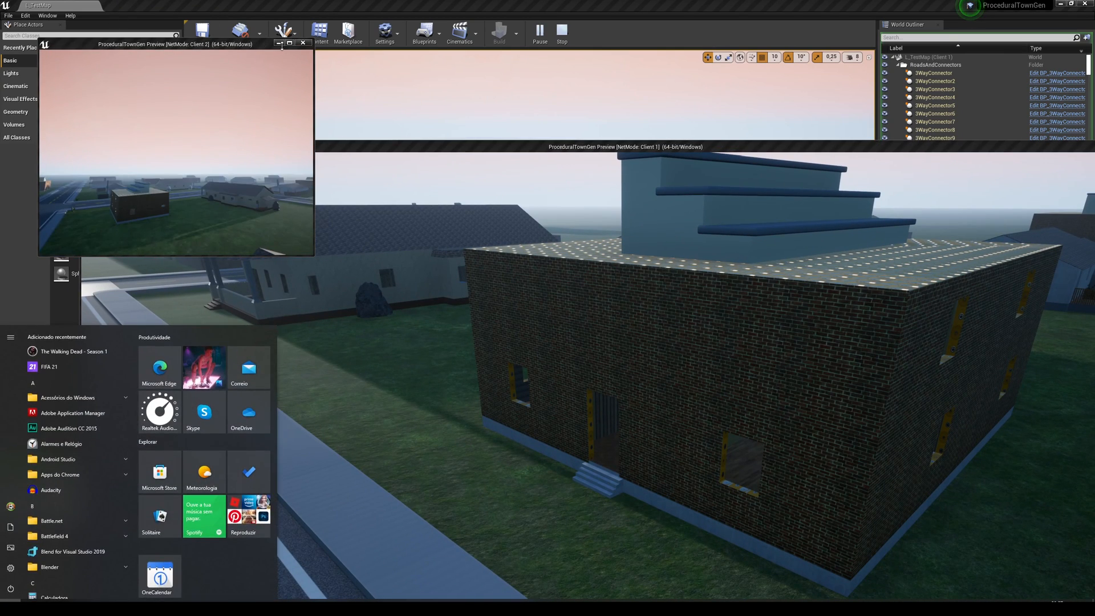
click(289, 43)
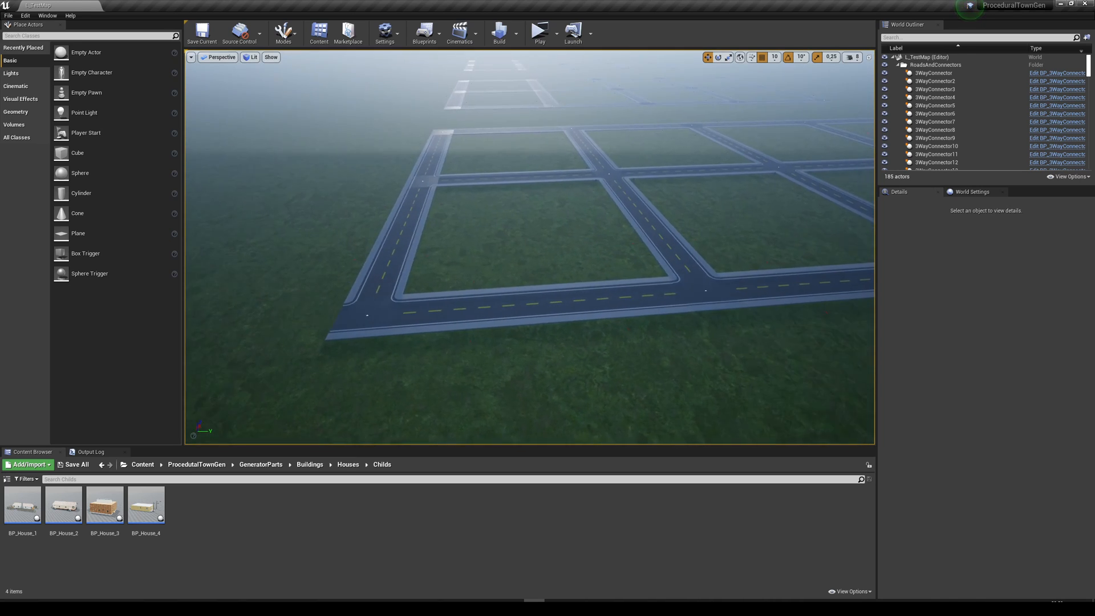
Verify MasterRoad29 is set to Housing, then return to the Buildings folder with BP_MasterBuilding
click(505, 307)
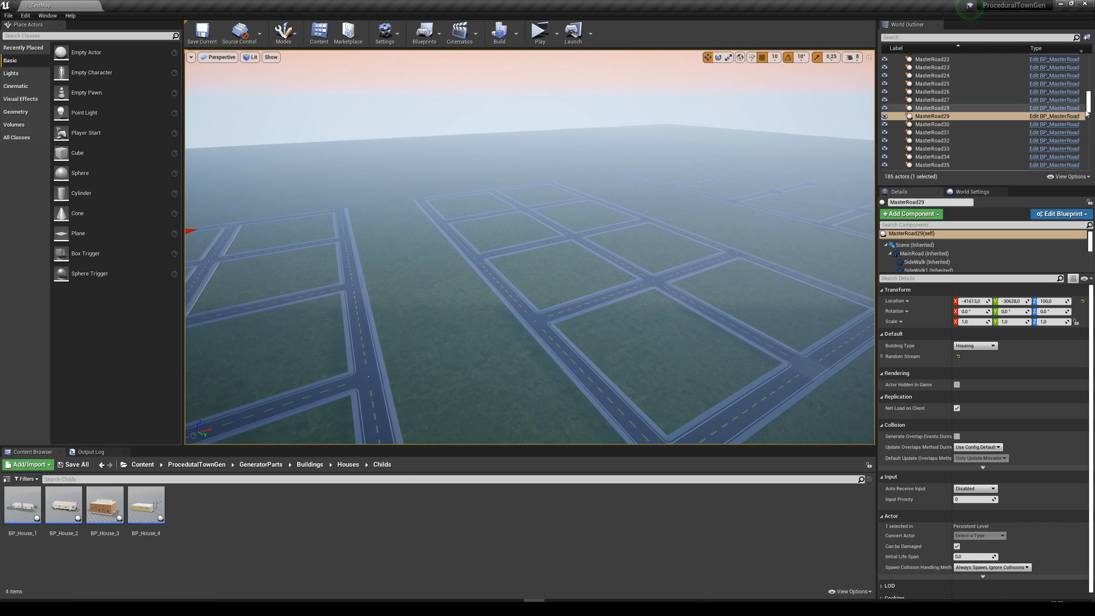
scroll(down, 3)
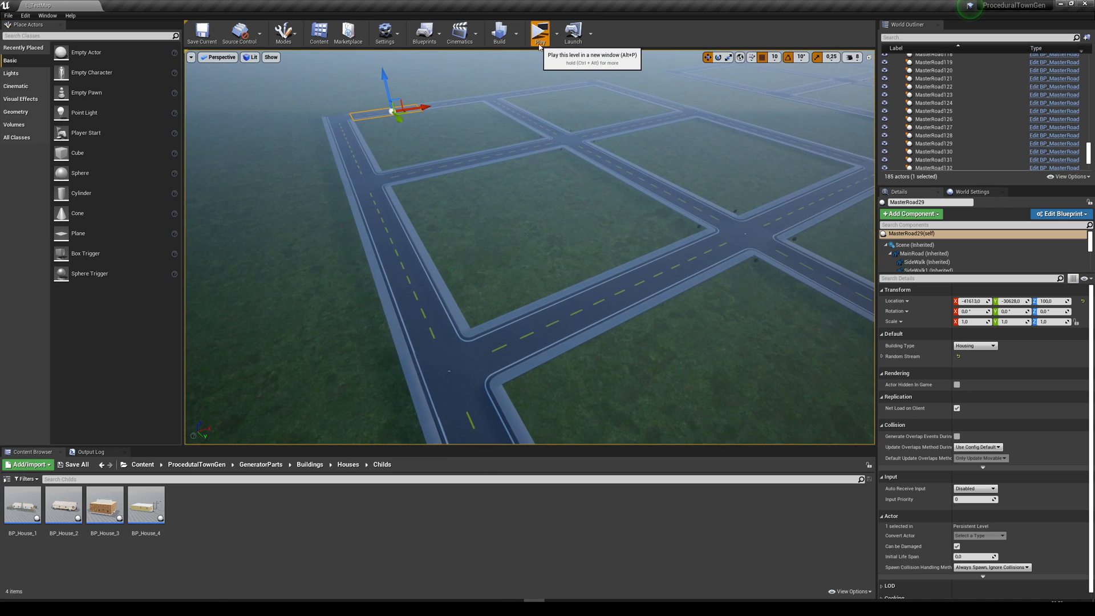
click(540, 32)
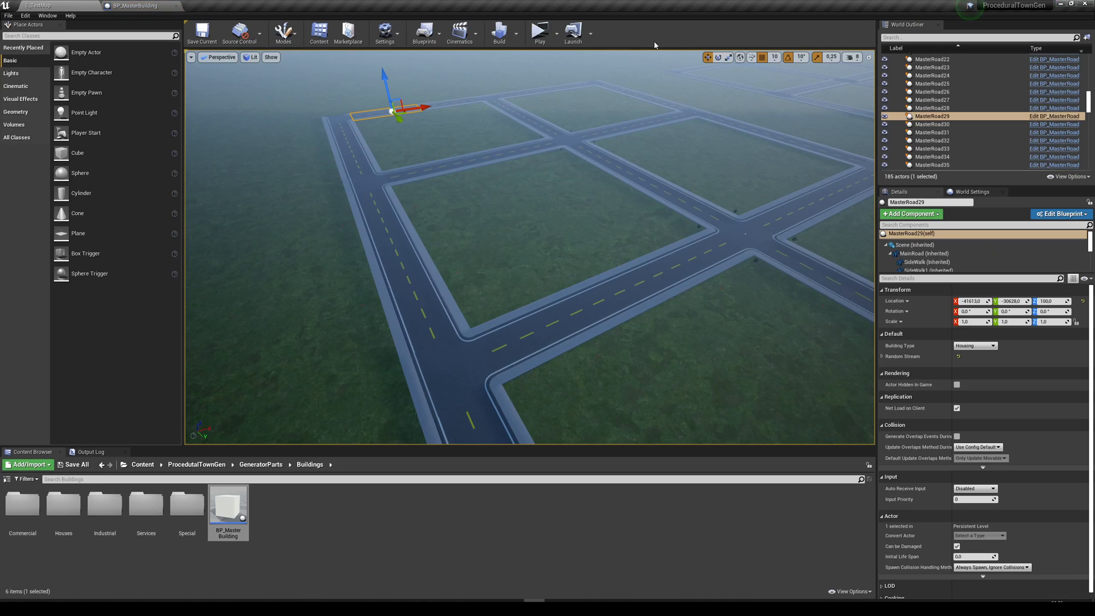
Review BP_MasterBuilding's Event Graph, then switch back to the level editor
click(538, 33)
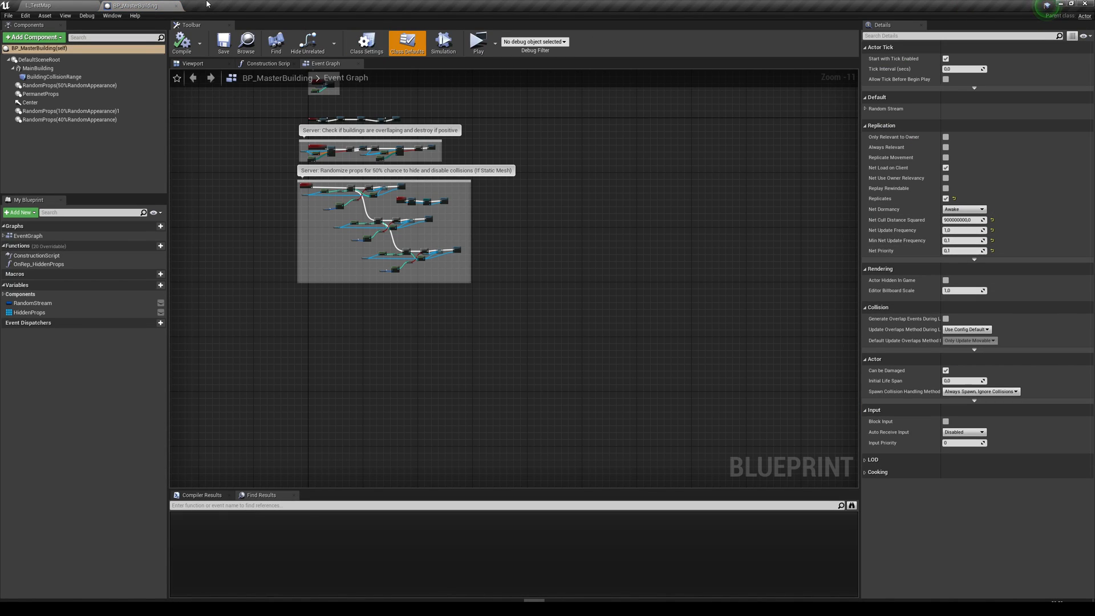
click(37, 6)
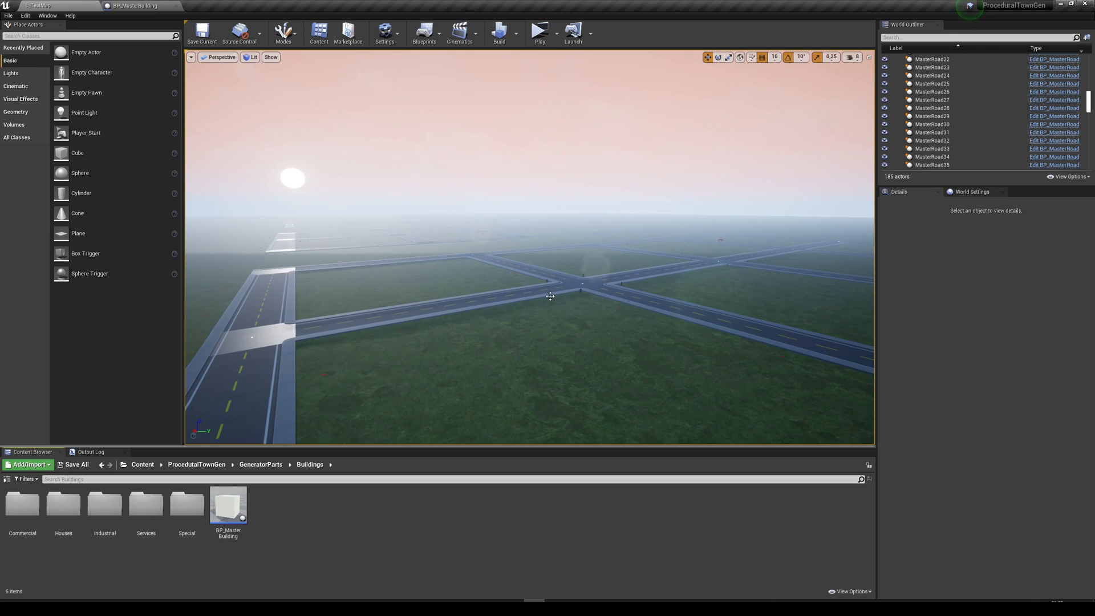
mouse_move(748, 322)
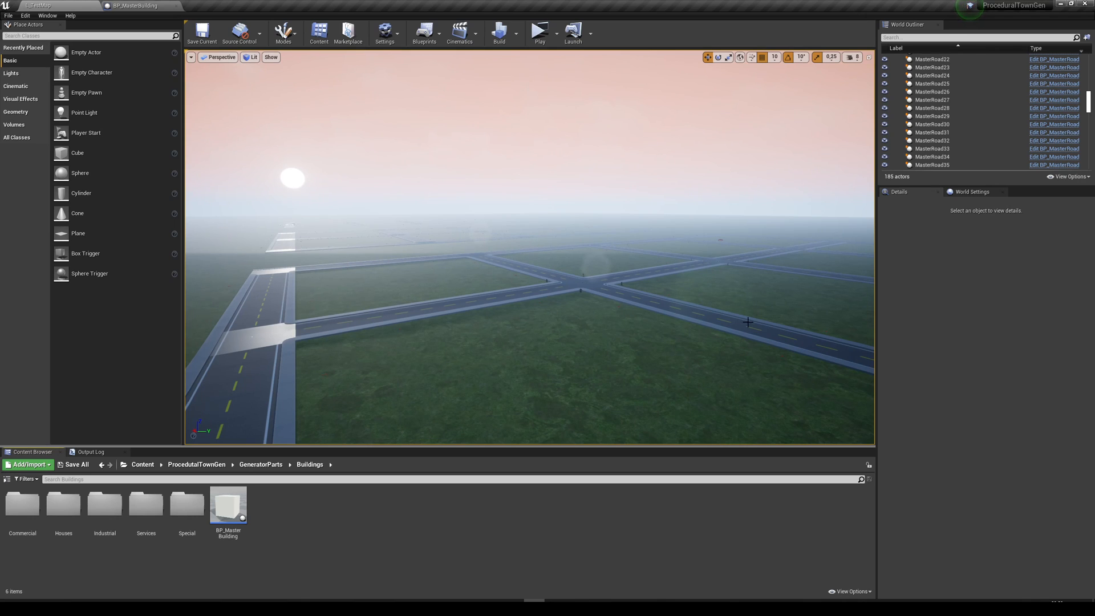
mouse_move(402, 516)
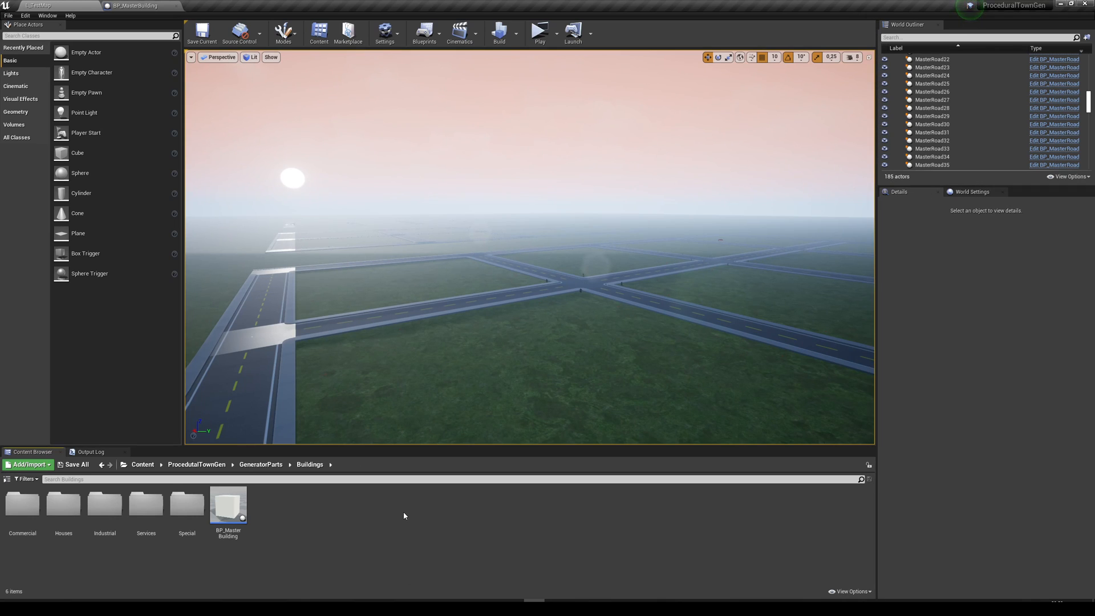